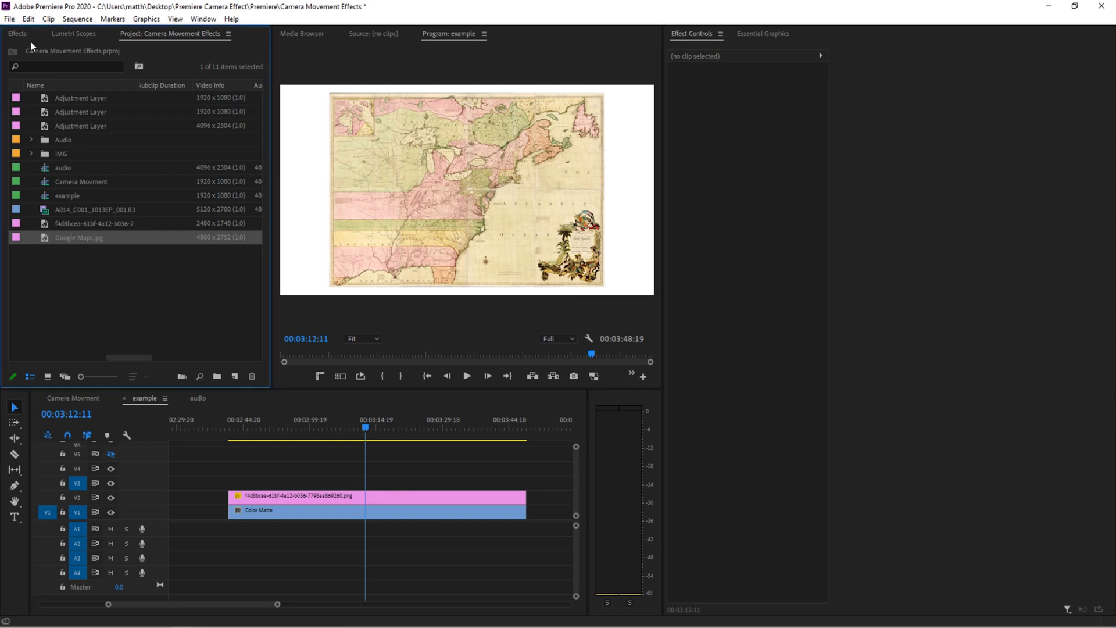
- Expand Camera Zoom Presets to reveal the 100% Punch Zoom IN +100% and OUT -100% presets
{"action": "left_click", "coordinate": [17, 34]}
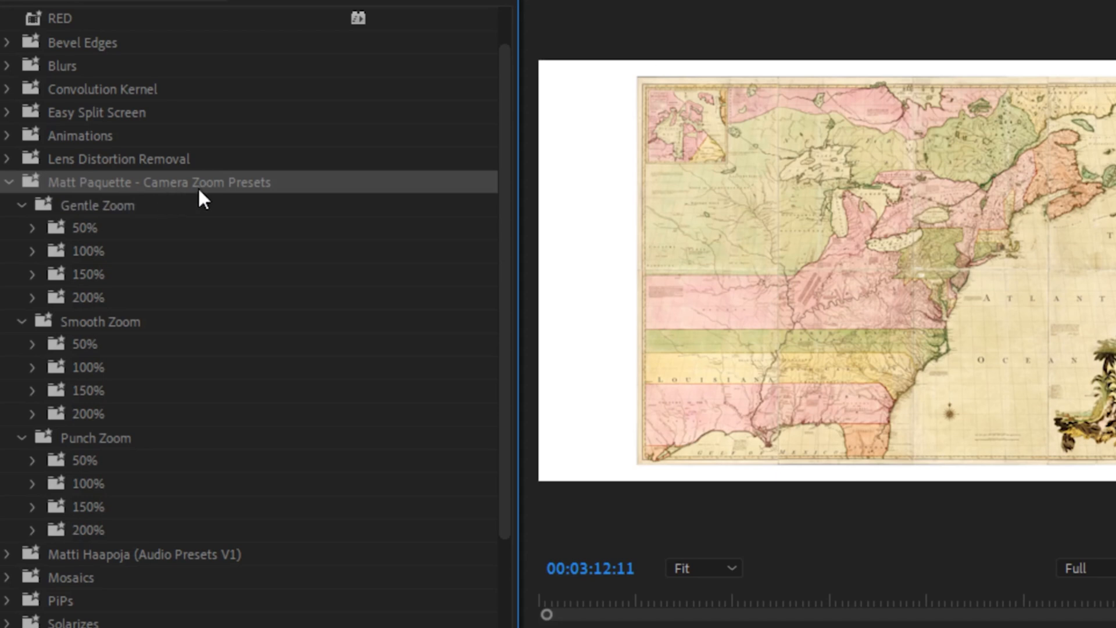
{"action": "left_click", "coordinate": [20, 205]}
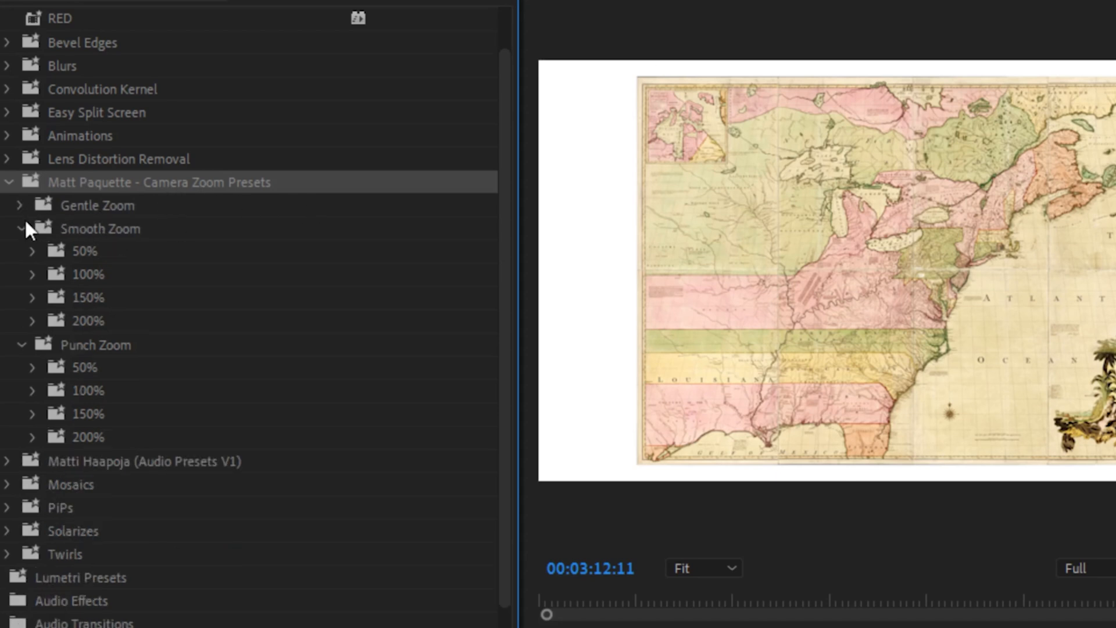
{"action": "left_click", "coordinate": [20, 228]}
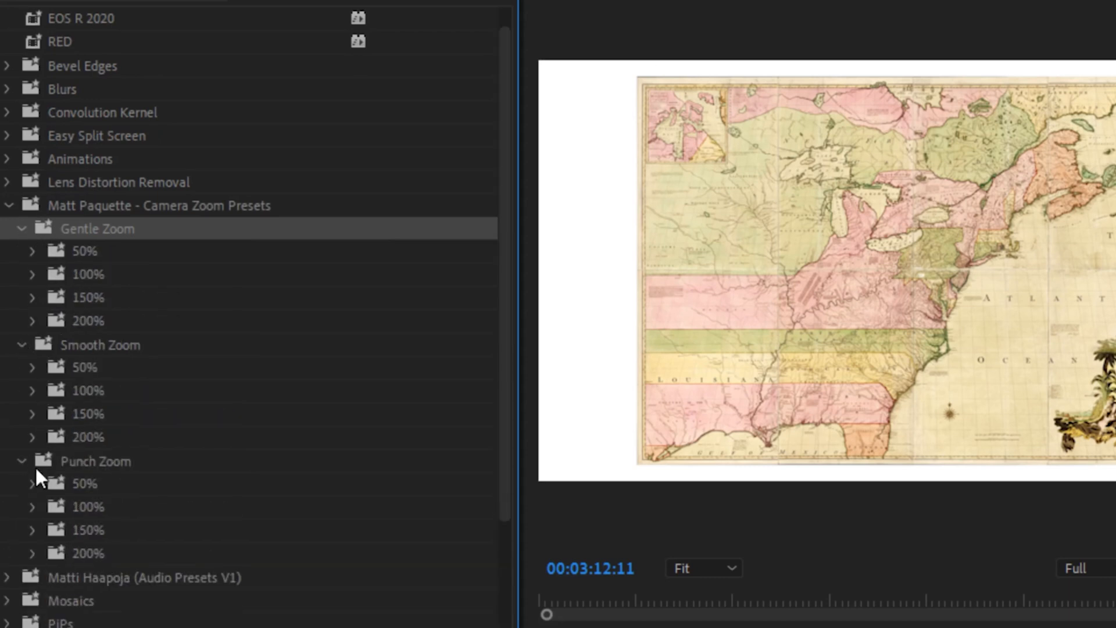
{"action": "scroll", "scroll_direction": "down", "scroll_amount": 3}
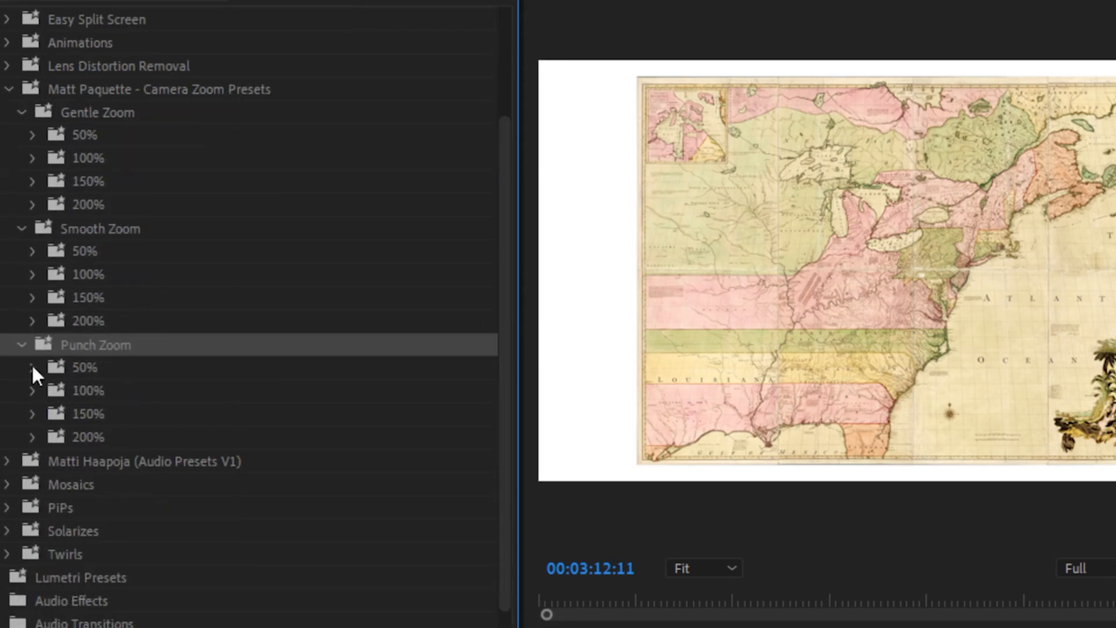
{"action": "mouse_move", "coordinate": [39, 399]}
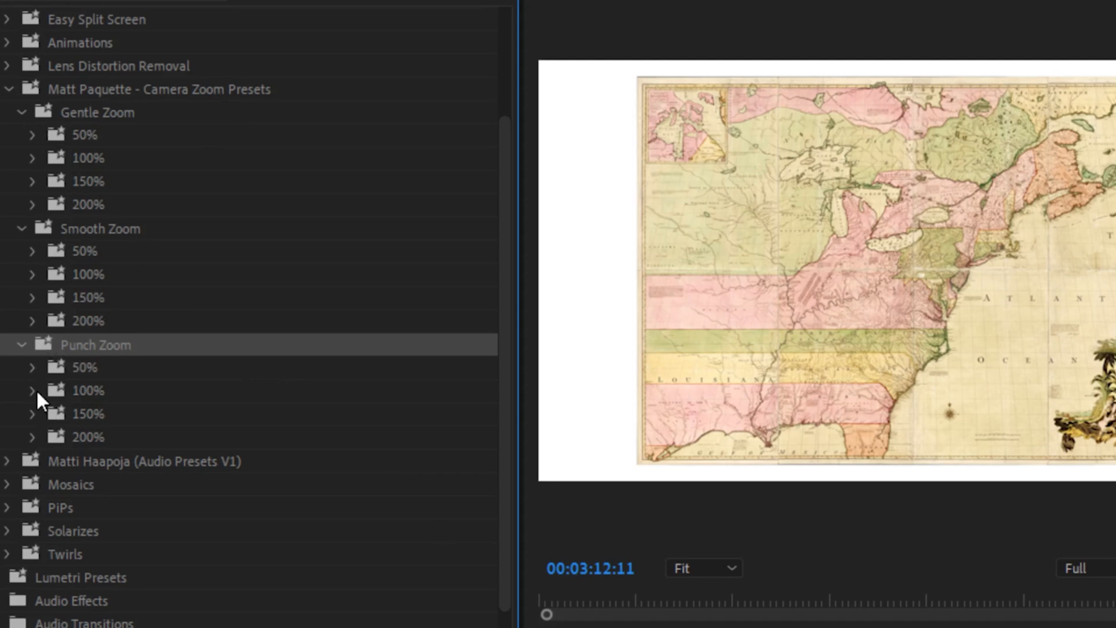
{"action": "left_click", "coordinate": [33, 390]}
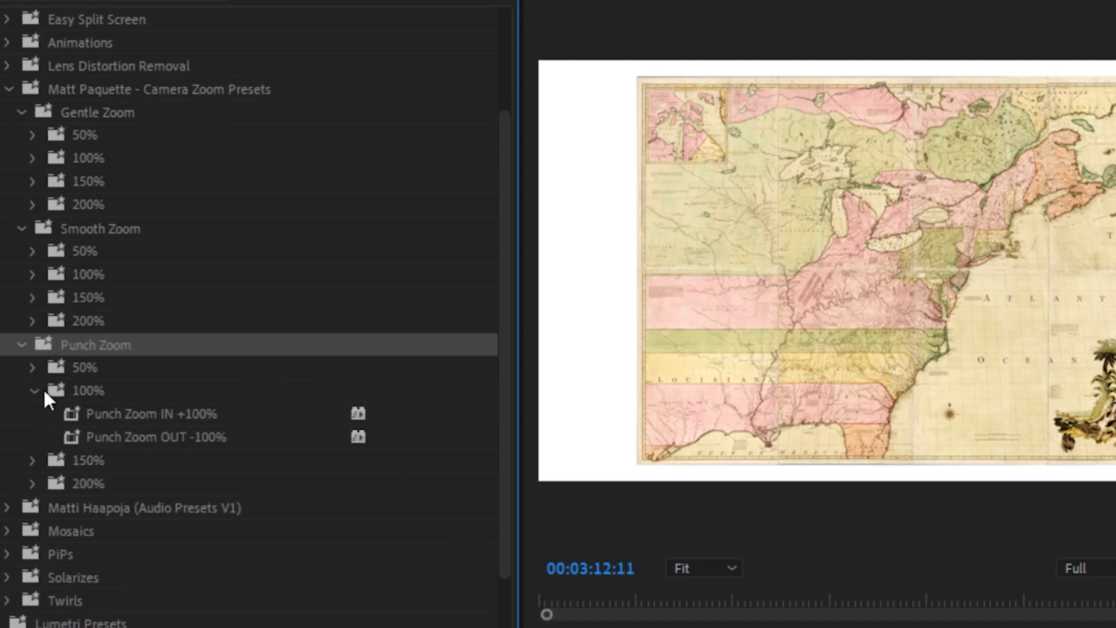
{"action": "left_click", "coordinate": [149, 414]}
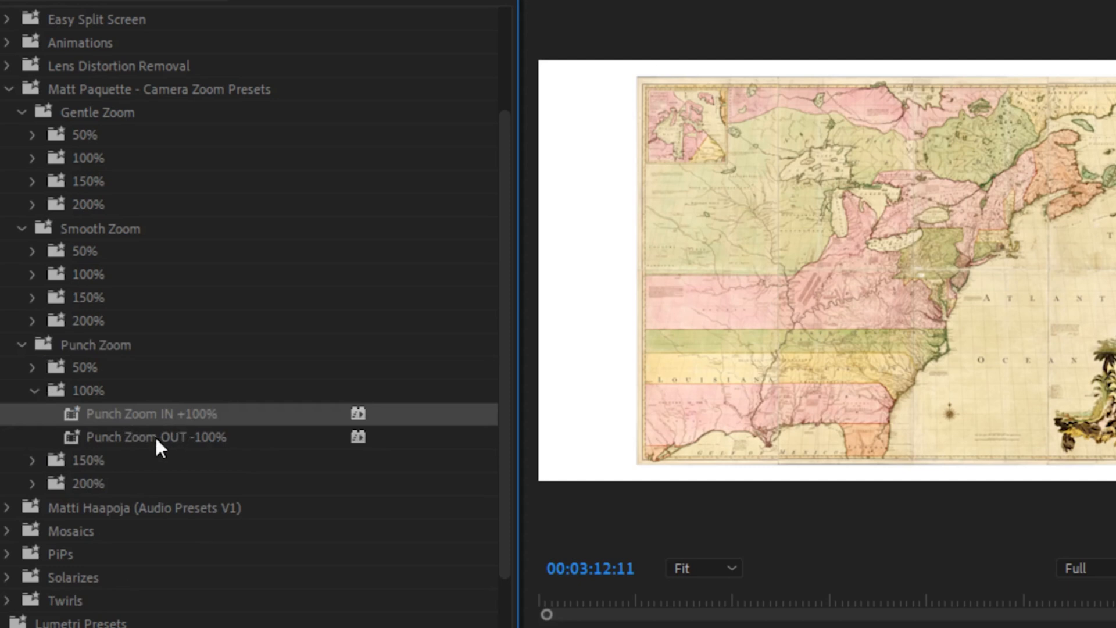
{"action": "mouse_move", "coordinate": [235, 448]}
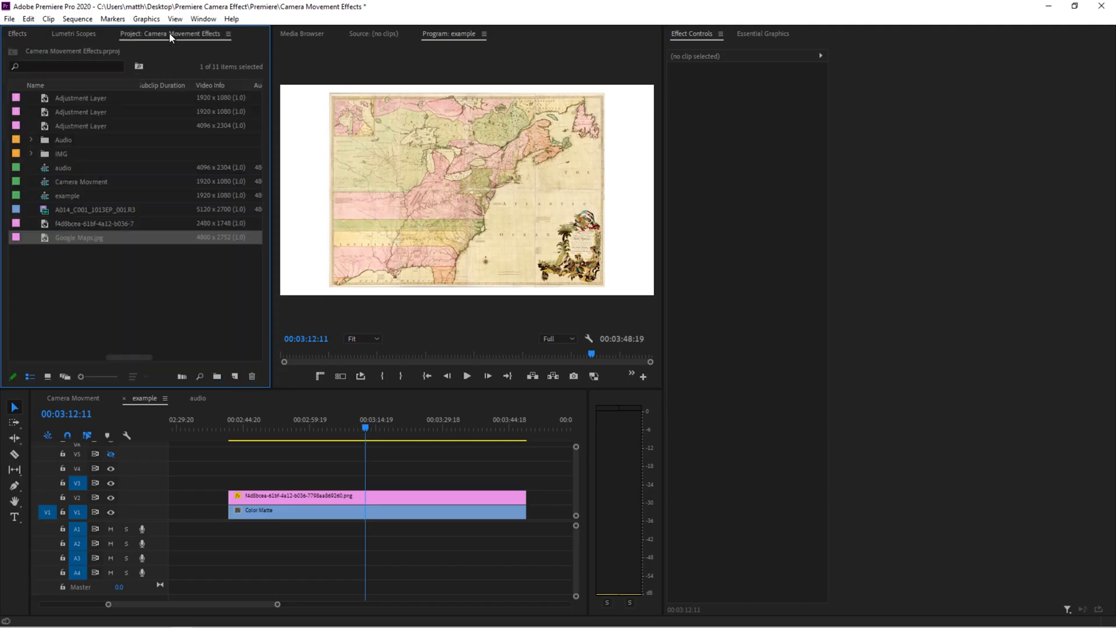
- Create a new adjustment layer and place it on V3 above the map
{"action": "left_click", "coordinate": [234, 376]}
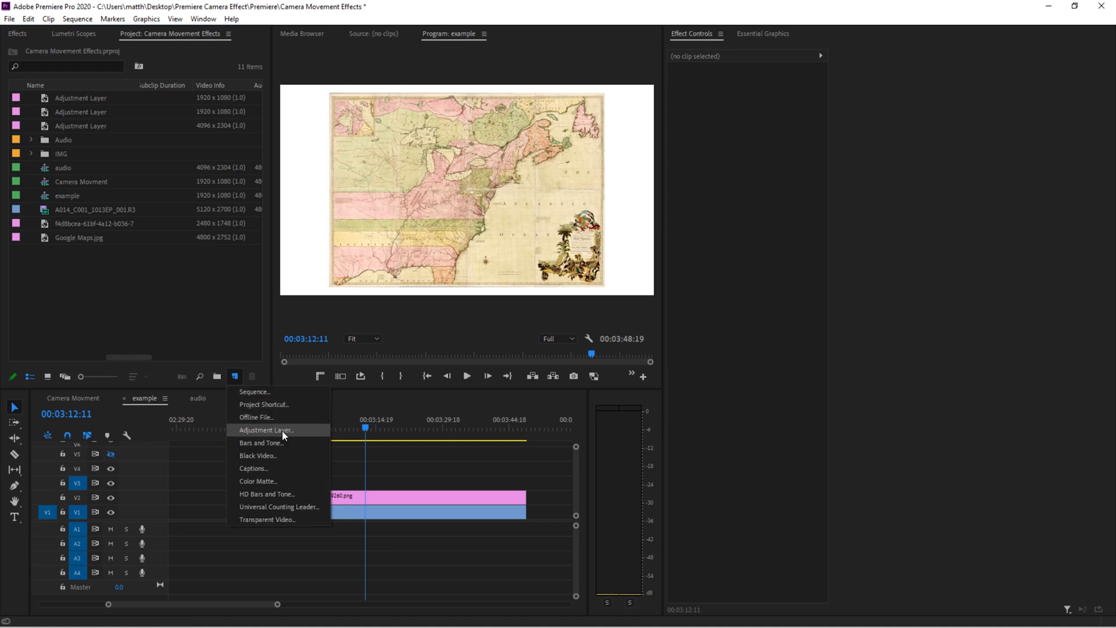
{"action": "left_click", "coordinate": [266, 429]}
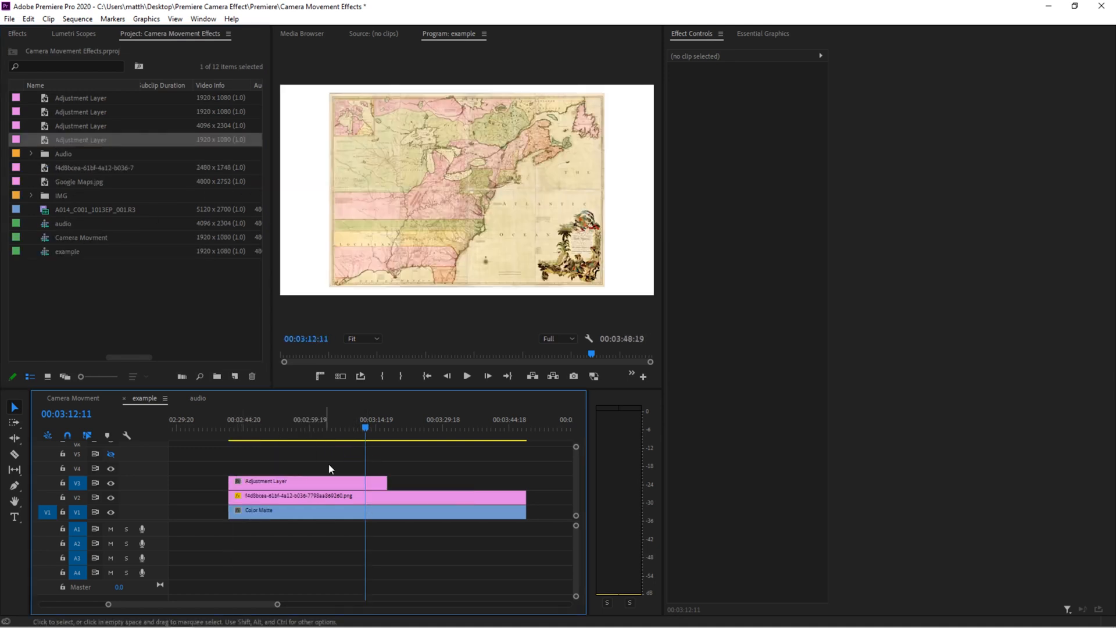
{"action": "left_click", "coordinate": [285, 481]}
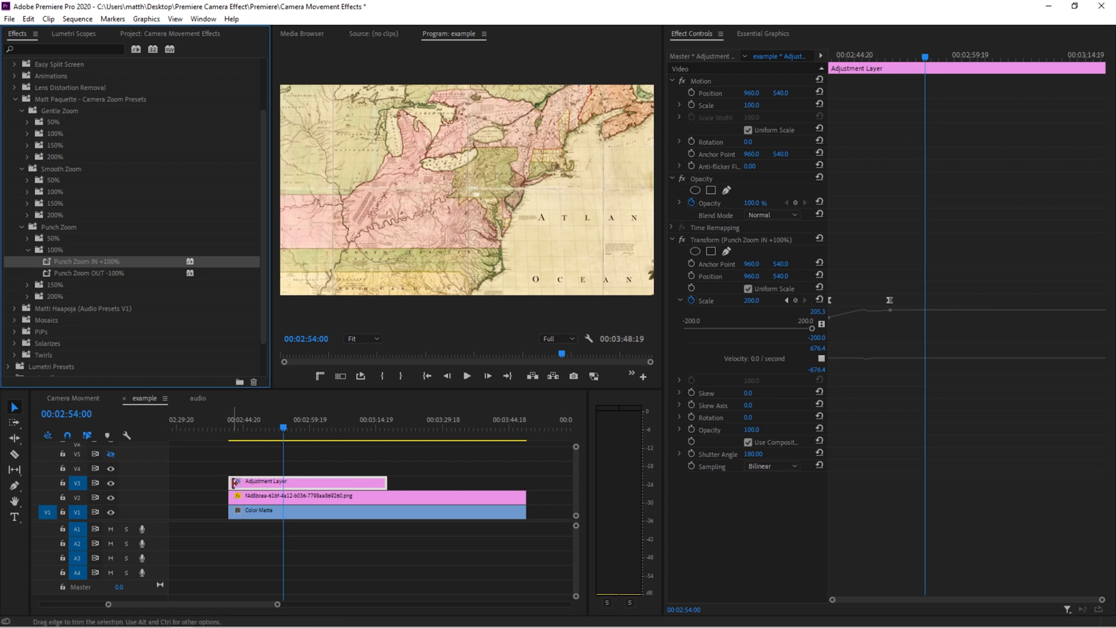
- Trim the V3 adjustment layer to a short clip over the start of the map
{"action": "left_click", "coordinate": [467, 376]}
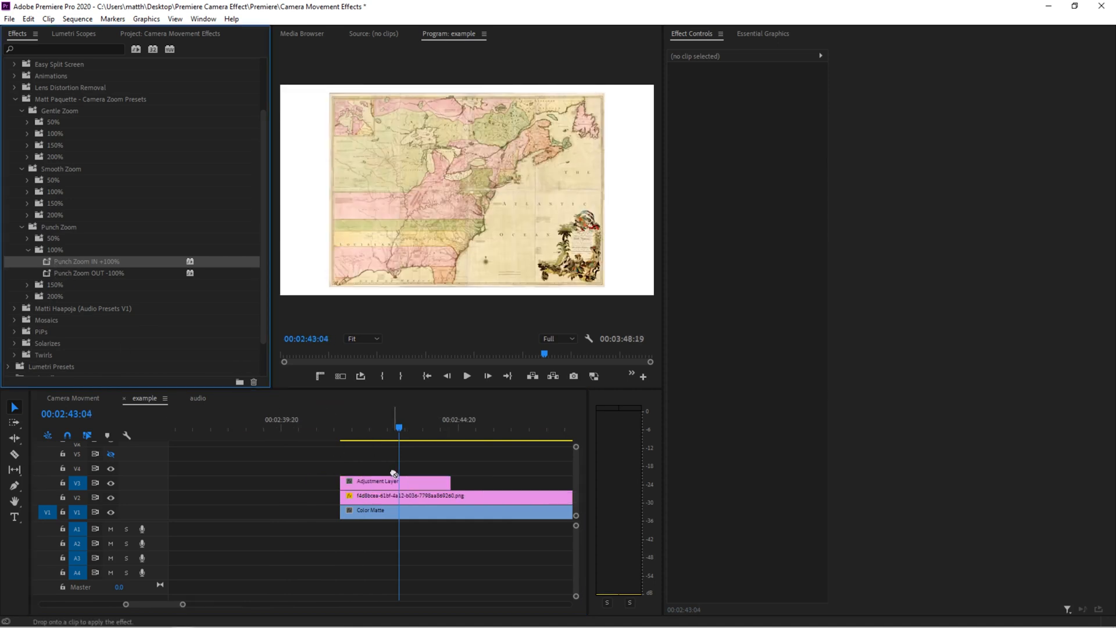
{"action": "left_click", "coordinate": [376, 482]}
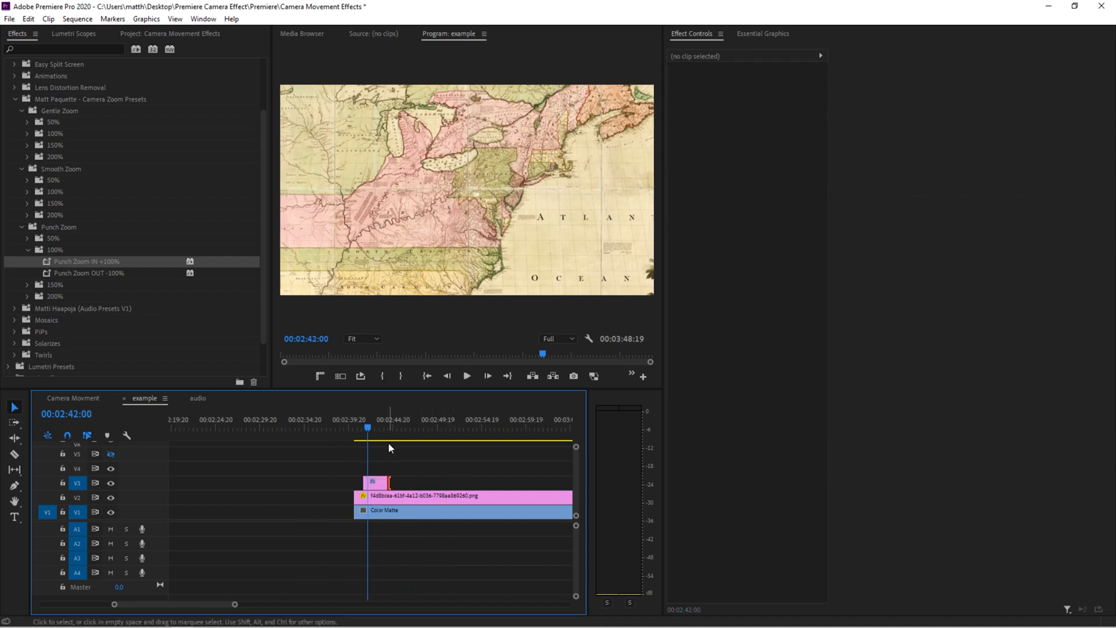
{"action": "mouse_move", "coordinate": [449, 135]}
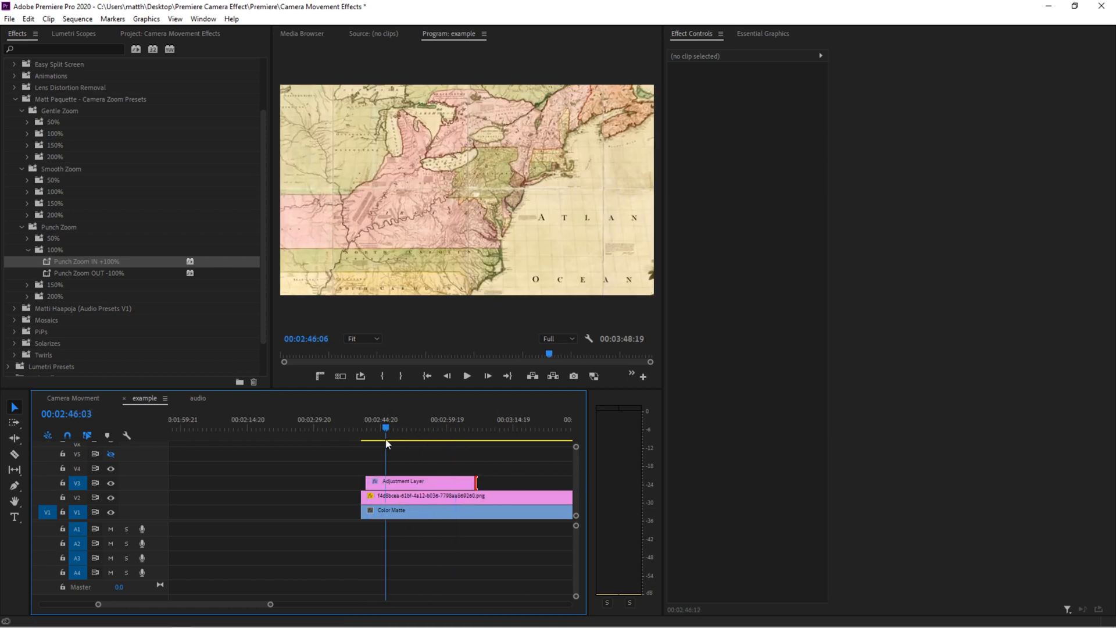
{"action": "left_click", "coordinate": [402, 482]}
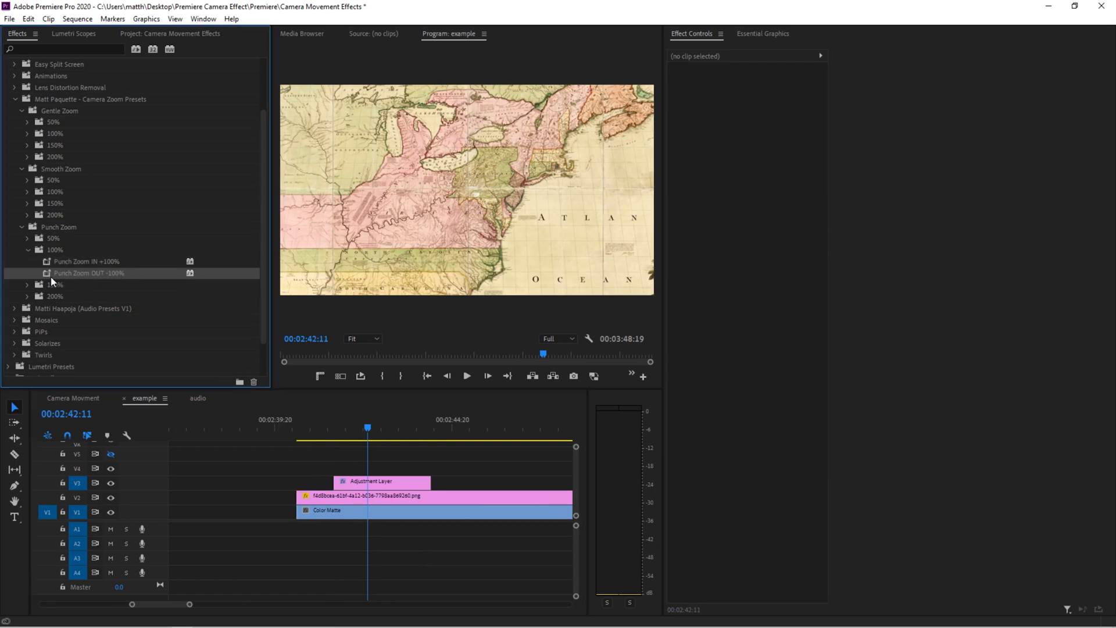
- Add Punch Zoom OUT -100% to the adjustment layer and inspect its Transform settings
{"action": "left_click", "coordinate": [383, 480]}
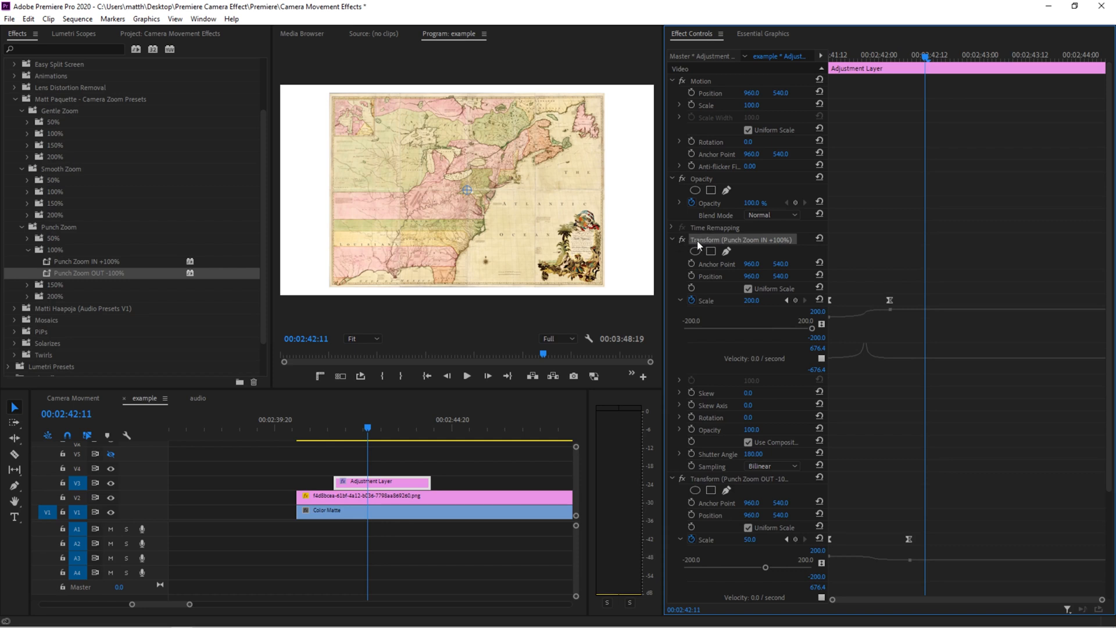
{"action": "left_click", "coordinate": [672, 238]}
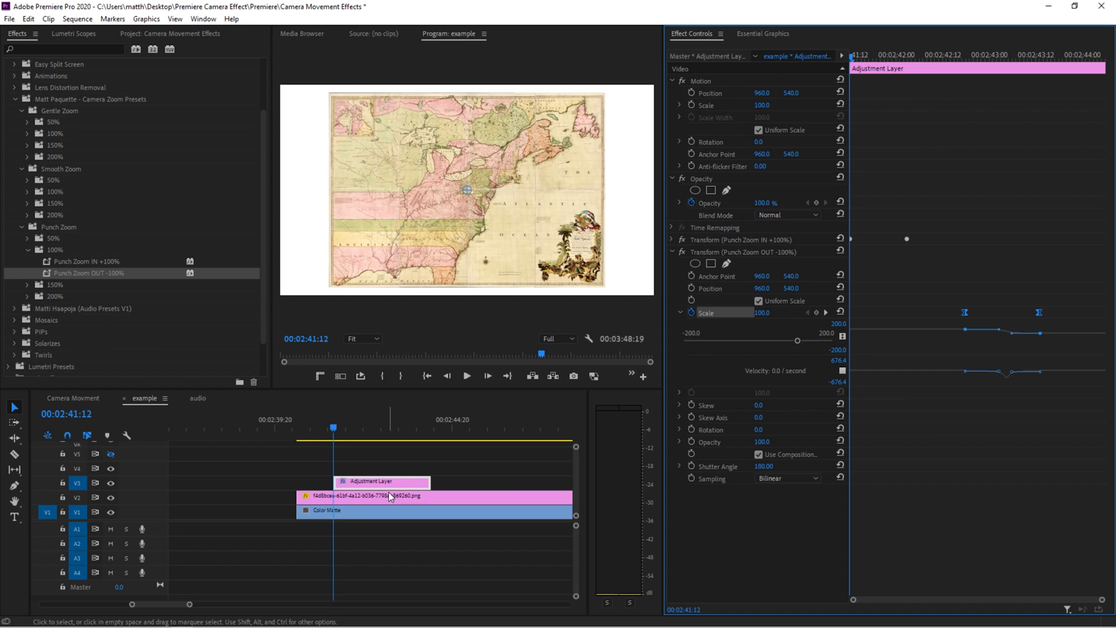
{"action": "left_click", "coordinate": [467, 376]}
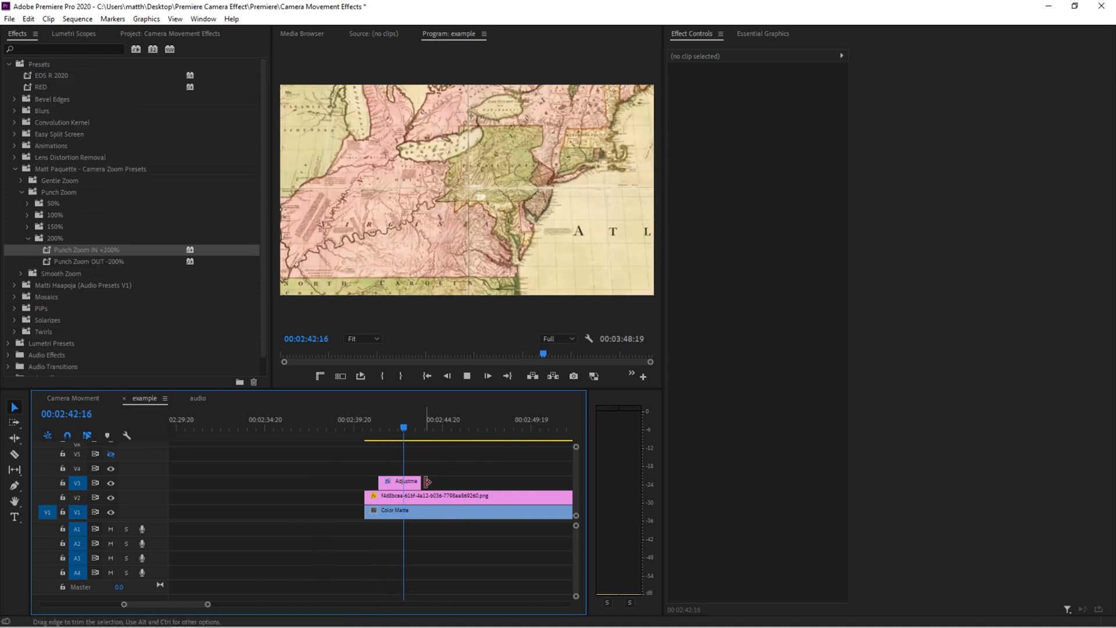
- Extend the adjustment layer clip and nudge the Transform Anchor Point Y off centre
{"action": "left_click", "coordinate": [406, 482]}
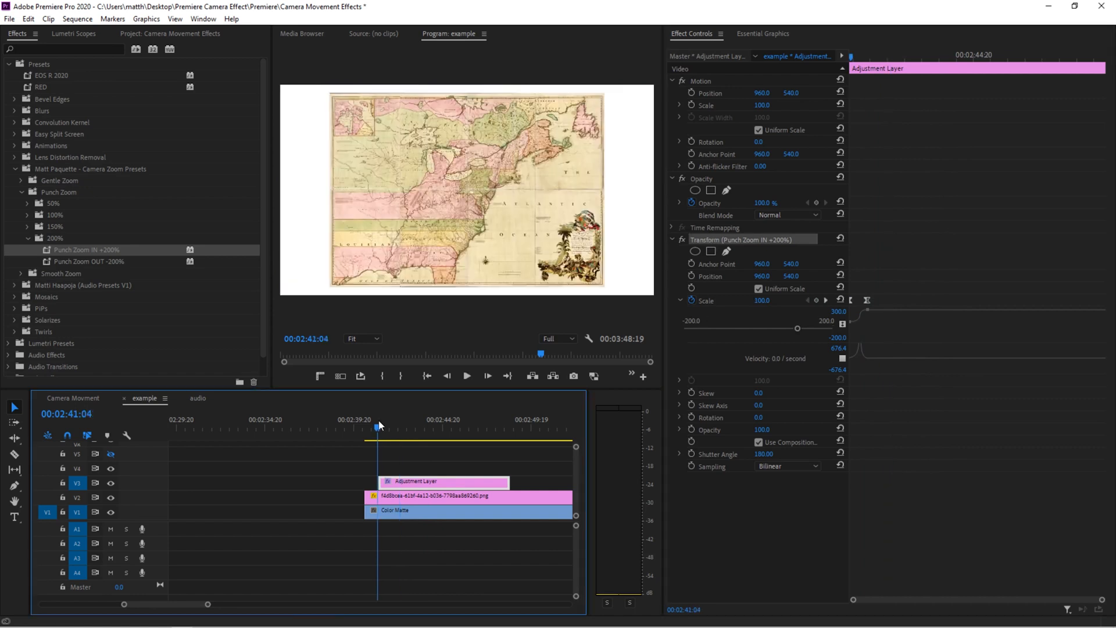
{"action": "left_click", "coordinate": [377, 428]}
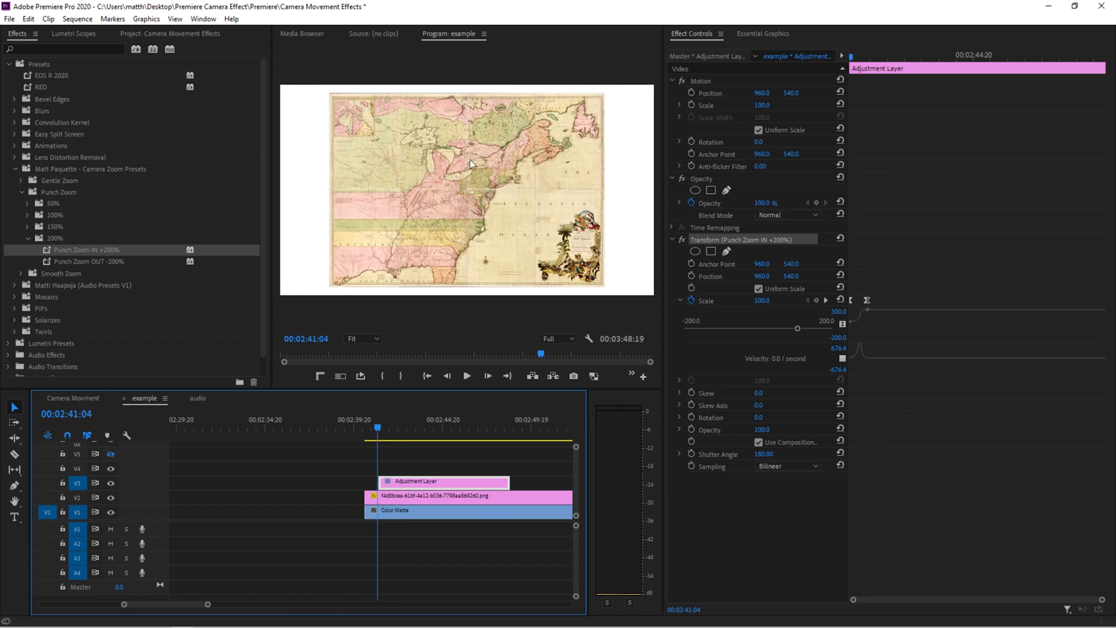
{"action": "mouse_move", "coordinate": [456, 234]}
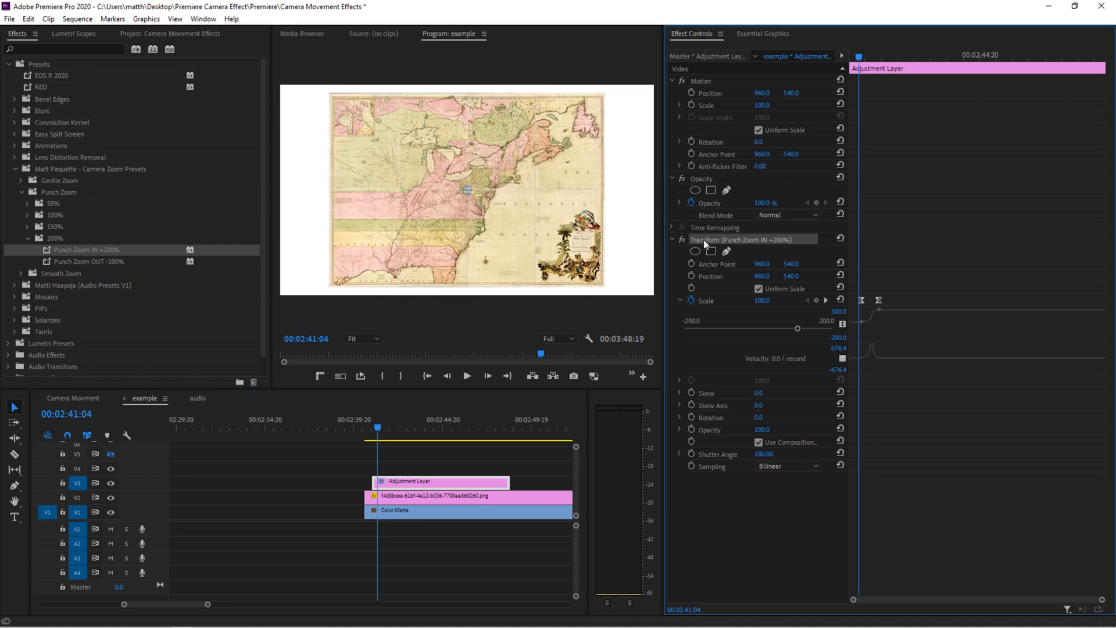
{"action": "mouse_move", "coordinate": [710, 269]}
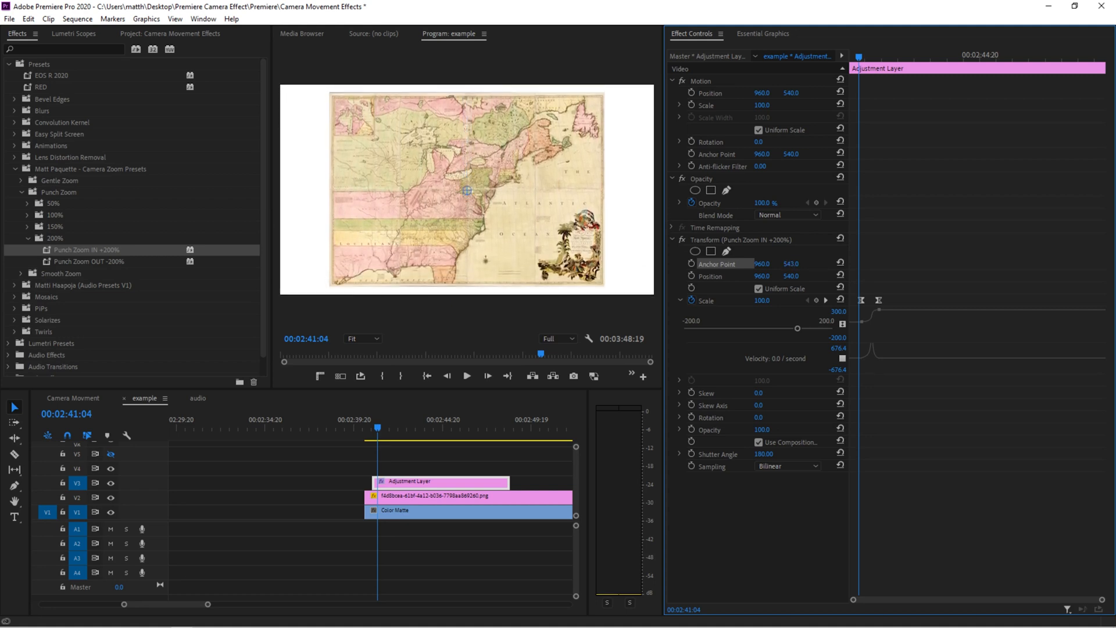
{"action": "left_click", "coordinate": [174, 18]}
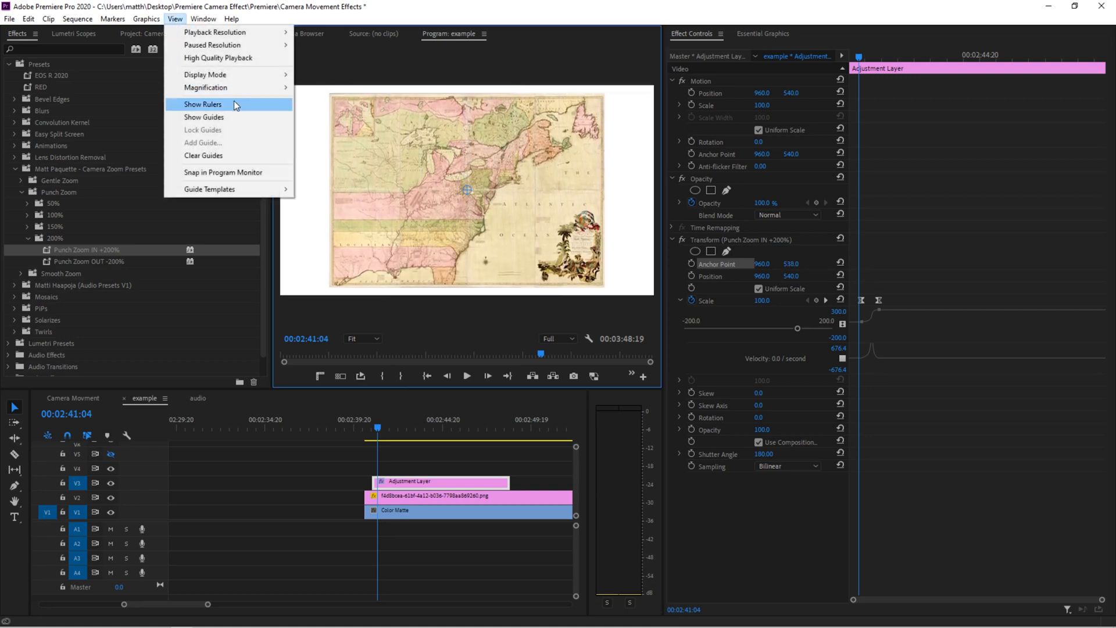
- Show rulers around the Program Monitor via View > Show Rulers
{"action": "left_click", "coordinate": [202, 104]}
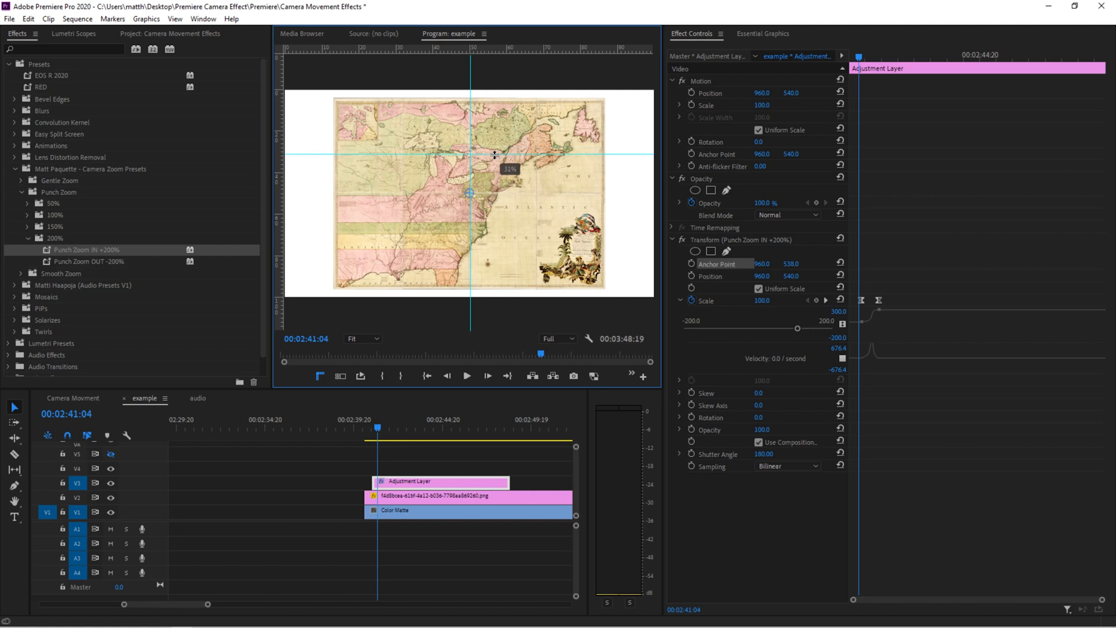
{"action": "mouse_move", "coordinate": [475, 176]}
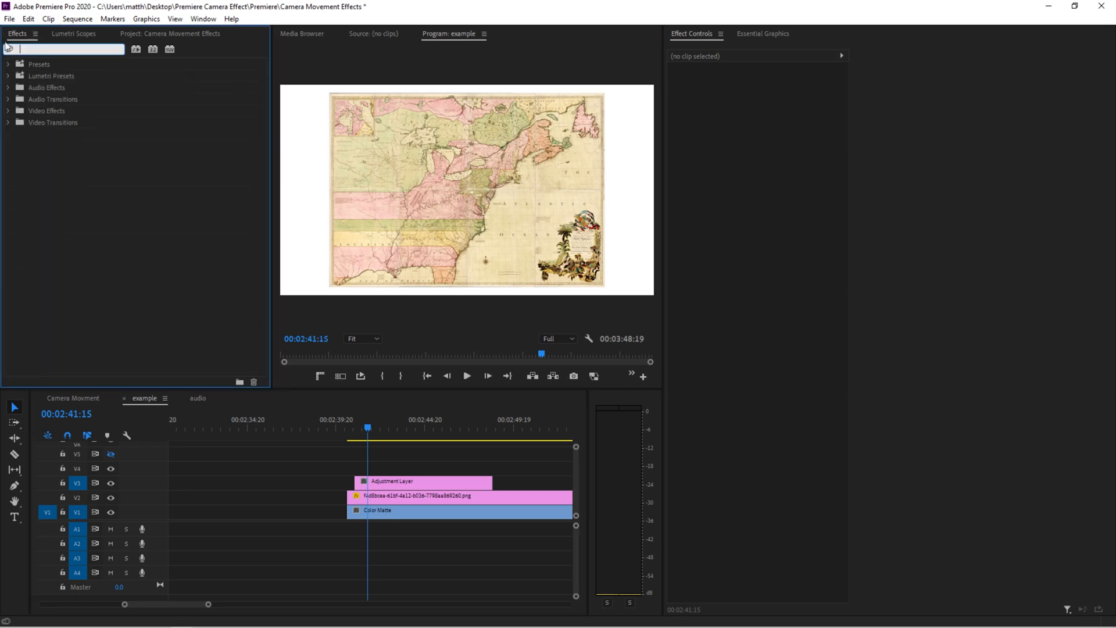
- Keyframe the Transform Scale from 100 to 150 and expand Scale to show its graphs
{"action": "left_click", "coordinate": [424, 482]}
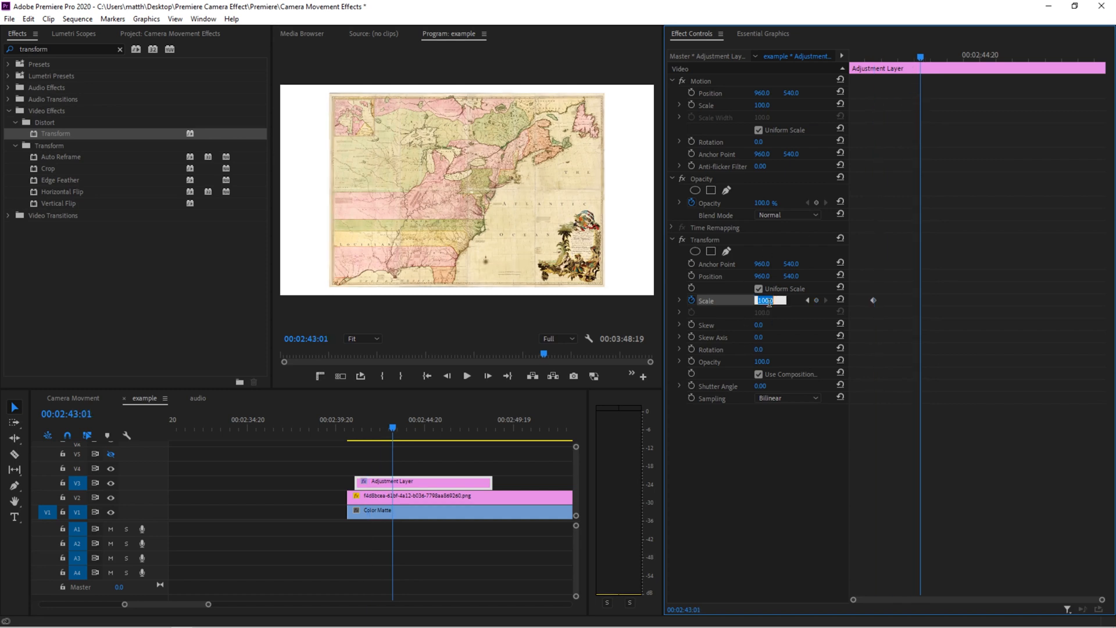
{"action": "type", "text": "150"}
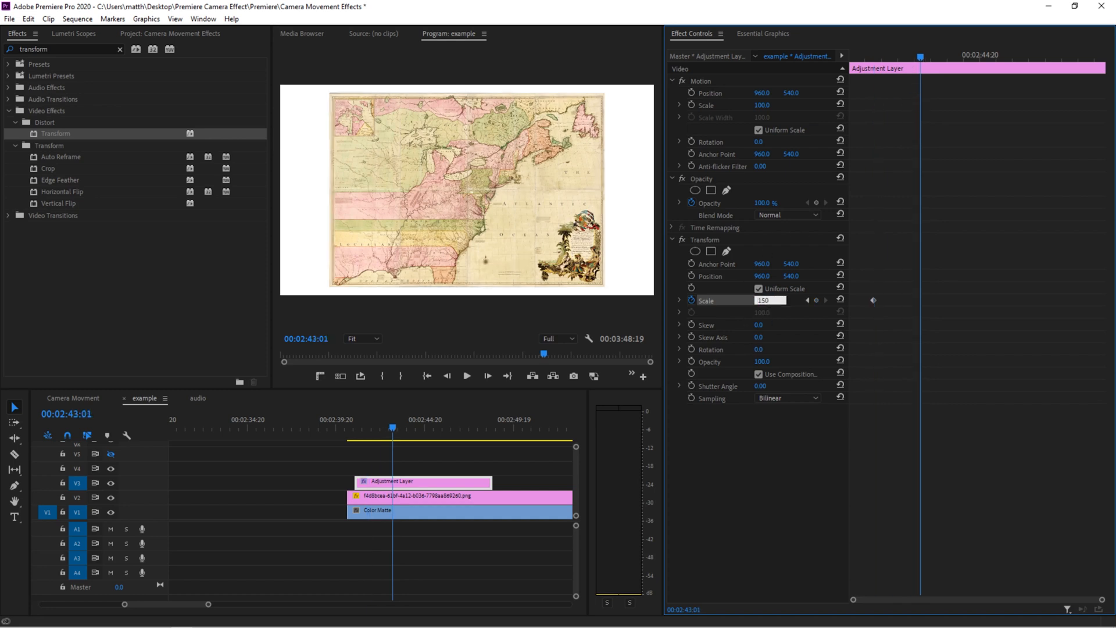
{"action": "left_click", "coordinate": [873, 298]}
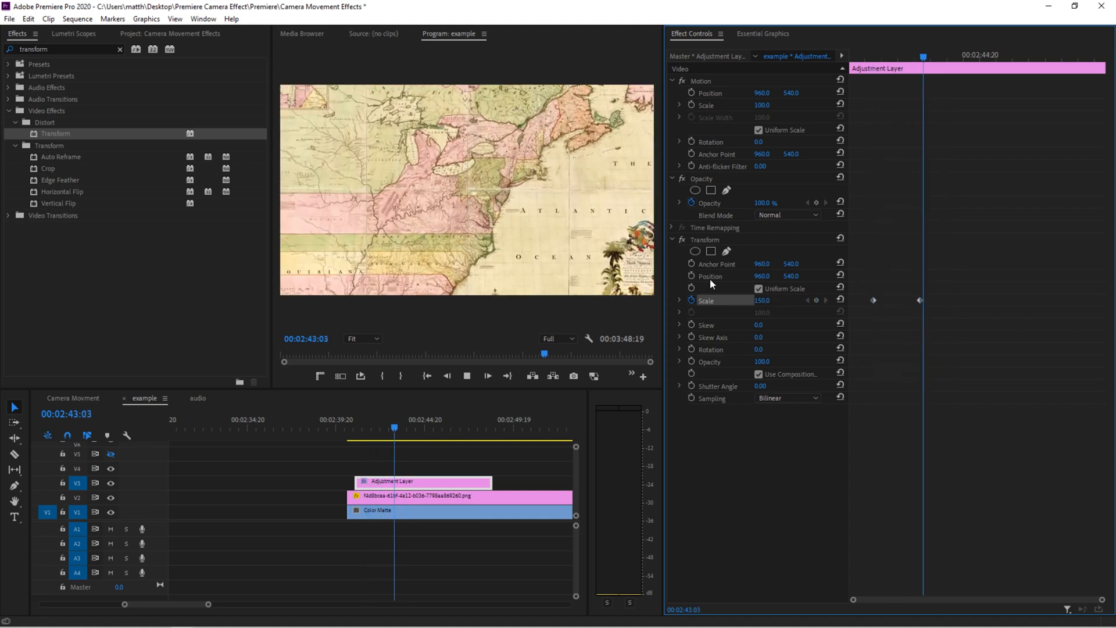
{"action": "left_click", "coordinate": [678, 300]}
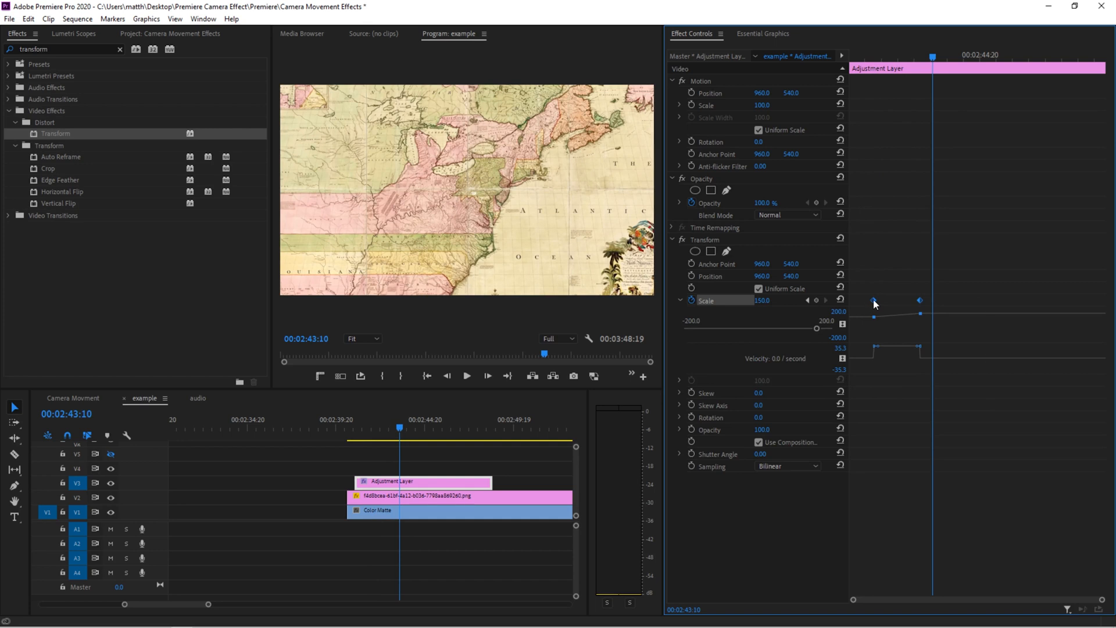
{"action": "right_click", "coordinate": [874, 304]}
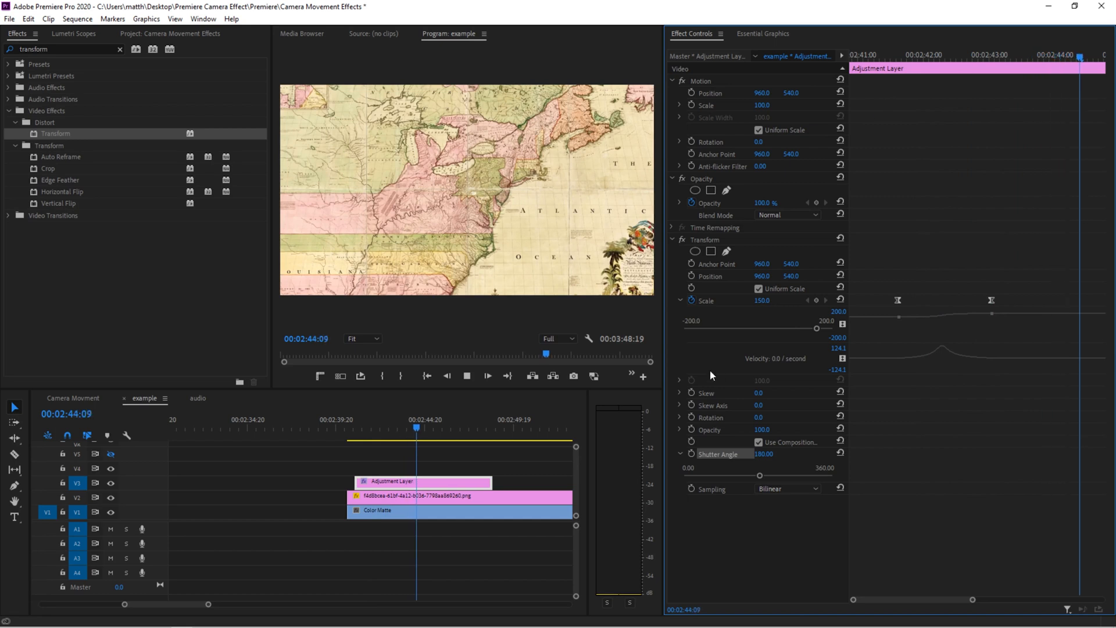
- Bring up the Transform effect's context menu to save it as a preset
{"action": "right_click", "coordinate": [704, 239]}
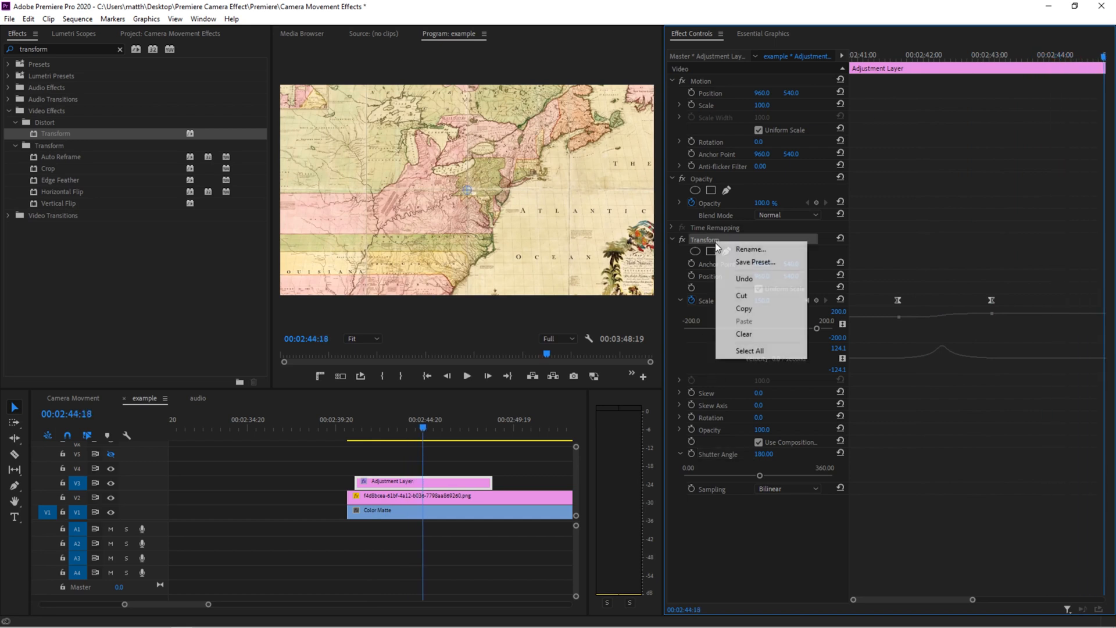
{"action": "mouse_move", "coordinate": [787, 266]}
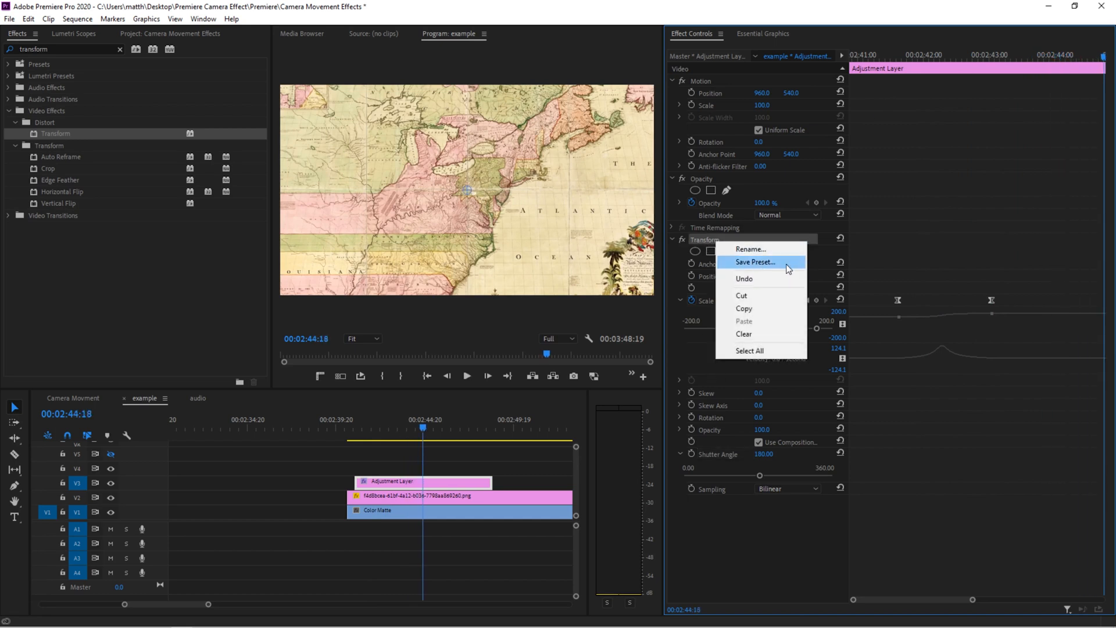